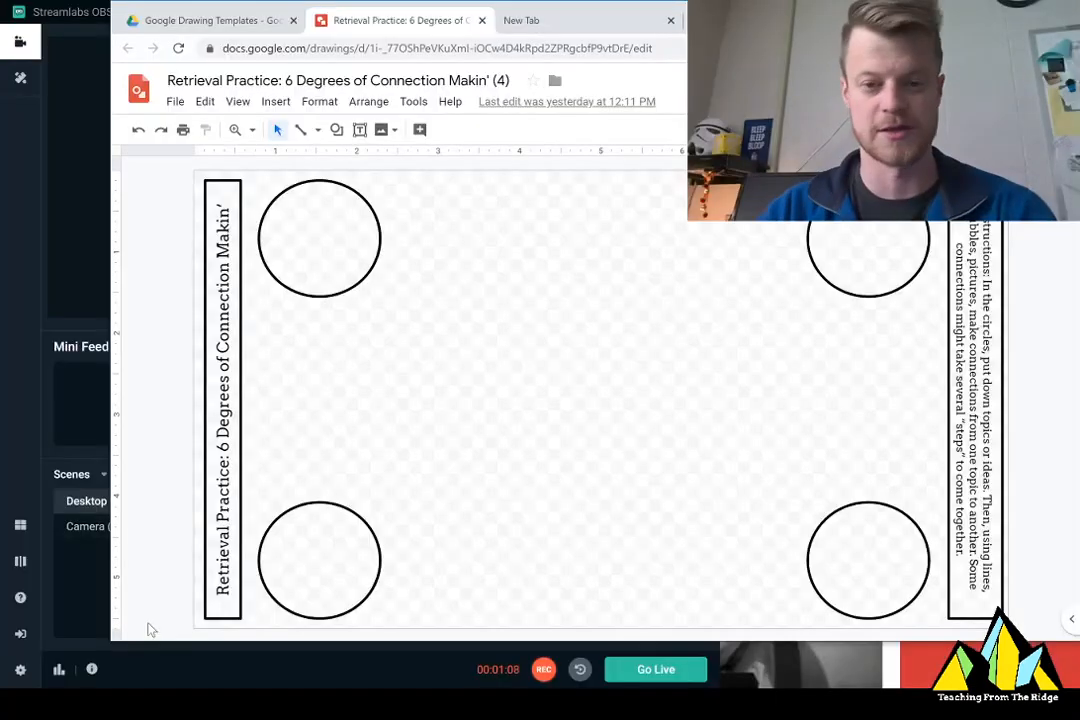
{"action": "mouse_move", "coordinate": [474, 371]}
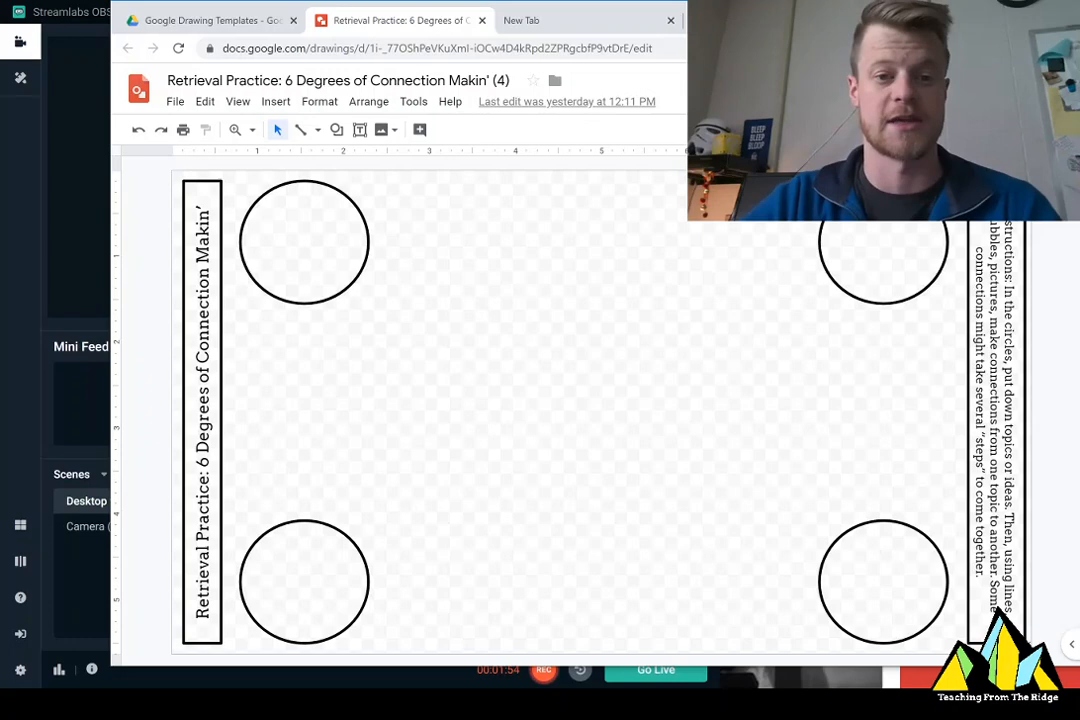
{"action": "mouse_move", "coordinate": [359, 129]}
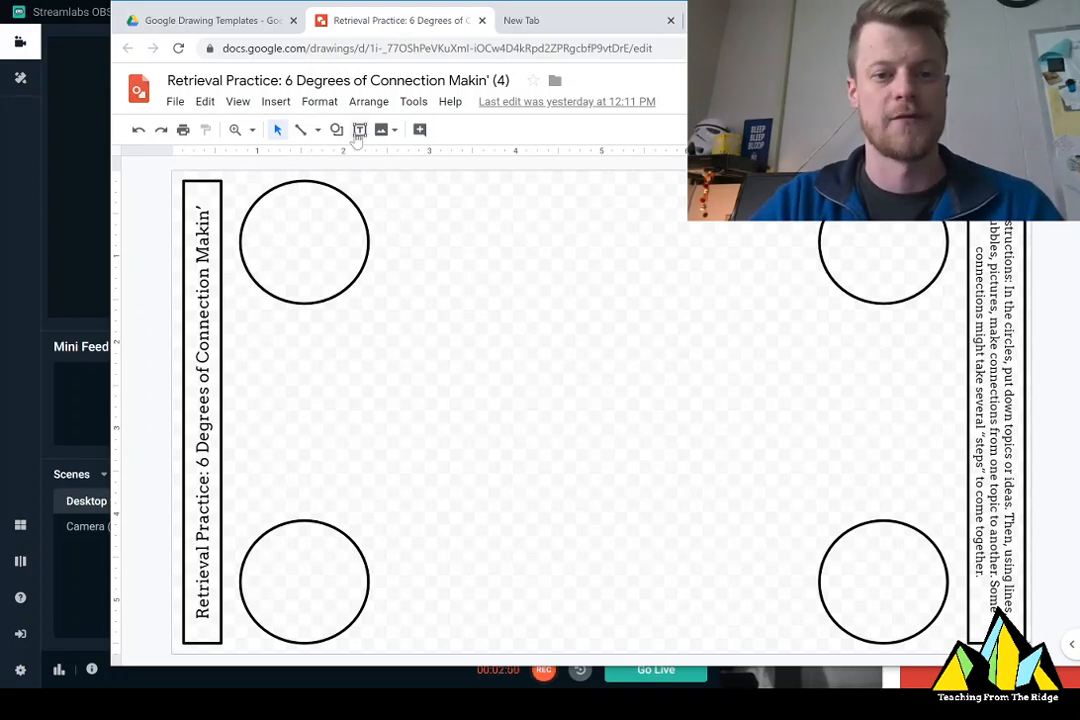
Step: Add text labels 'WWI' and 'WWII' inside the two top circles
{"action": "left_click", "coordinate": [358, 129]}
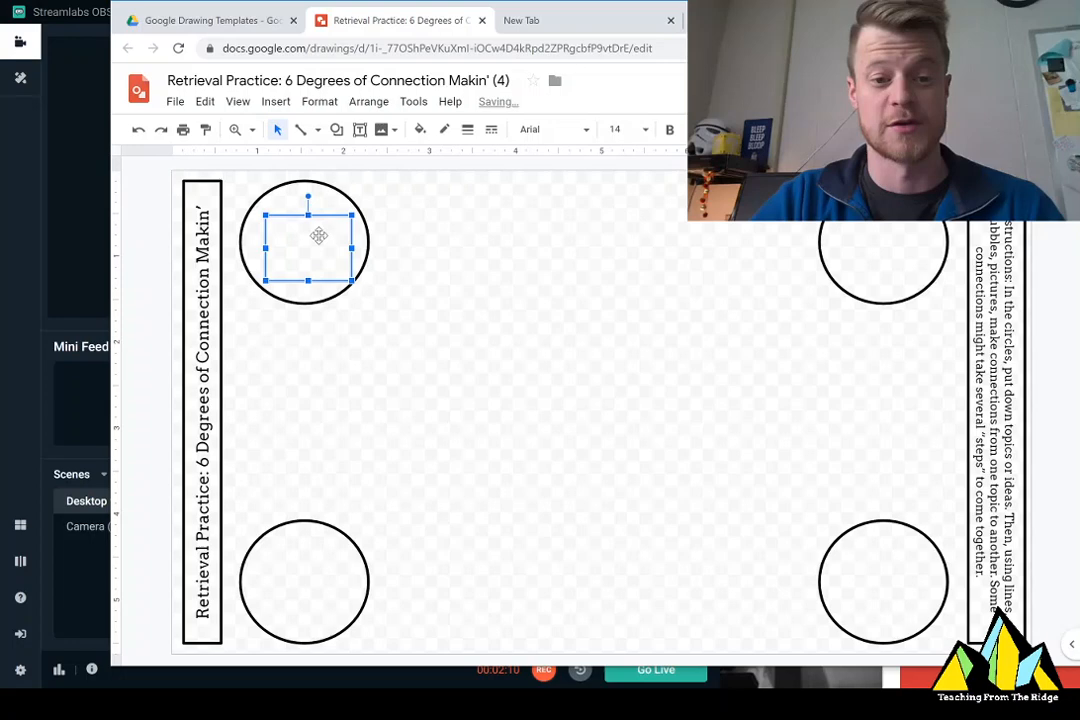
{"action": "type", "text": "WWII"}
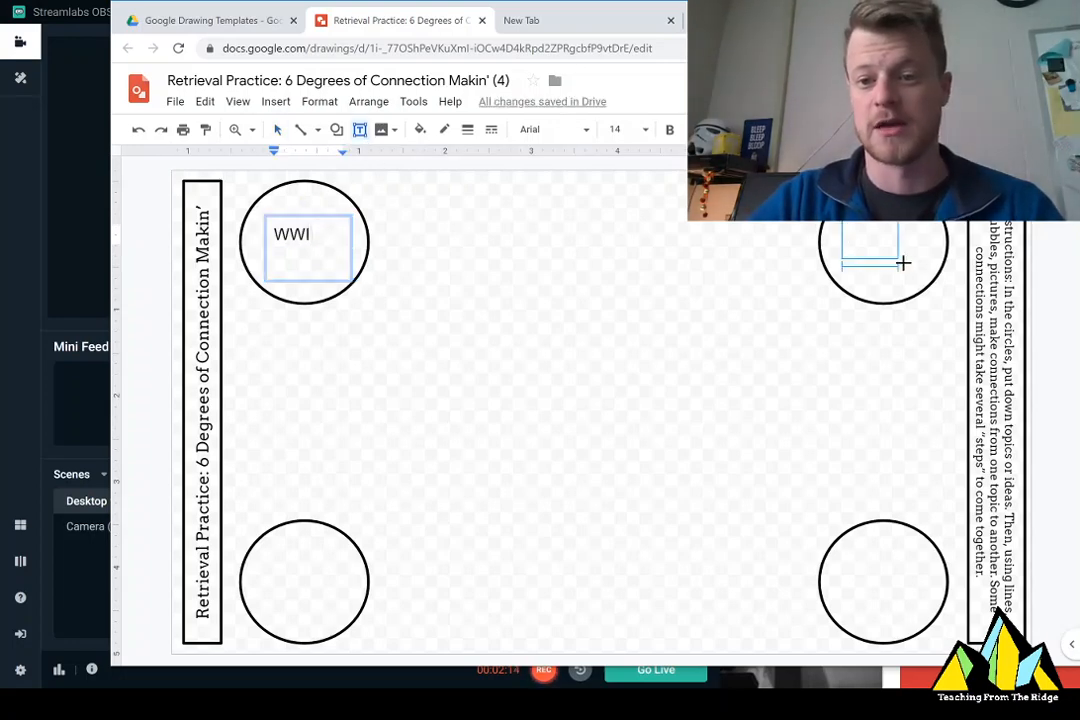
{"action": "type", "text": "WWII"}
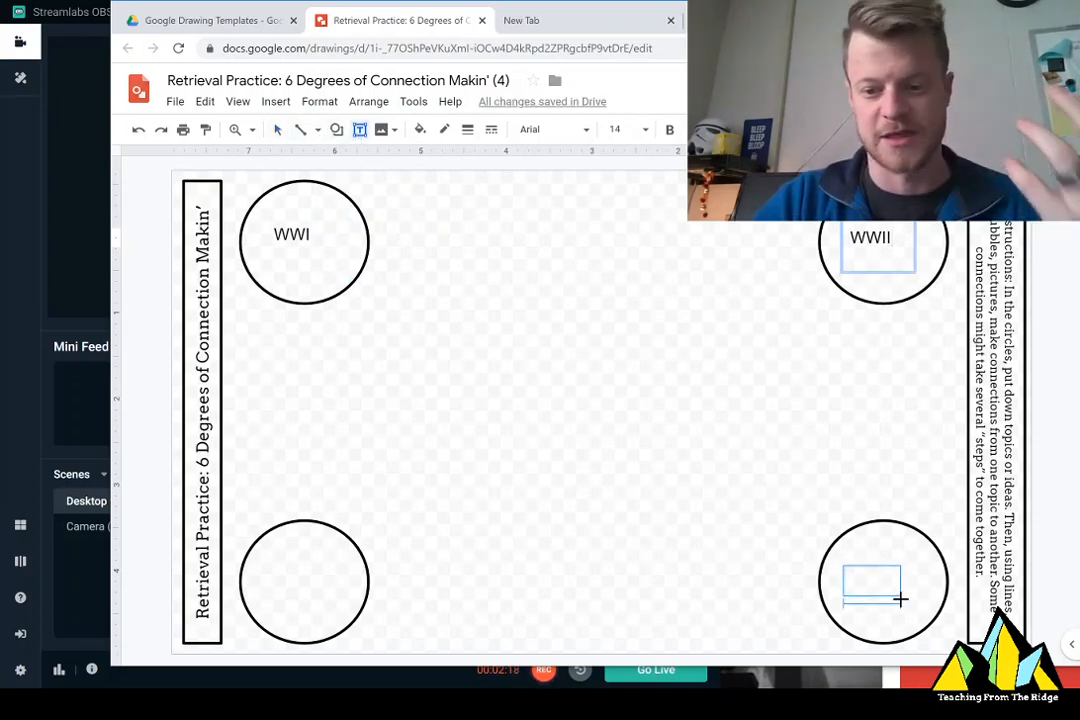
{"action": "type", "text": "WWIII"}
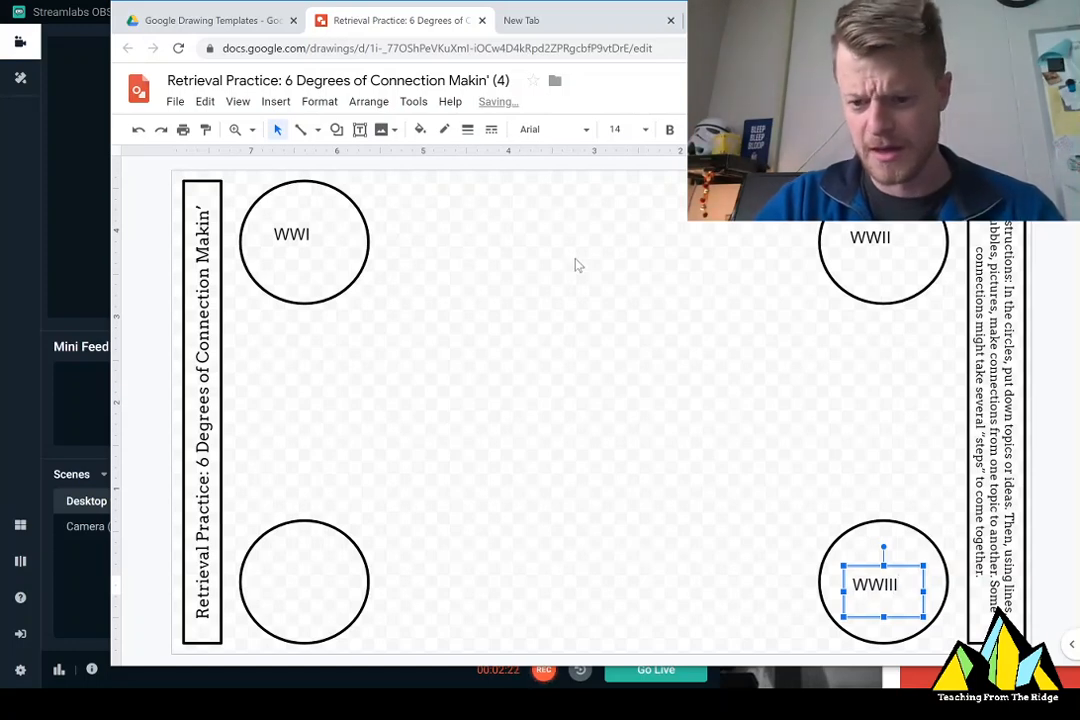
{"action": "type", "text": "Spa"}
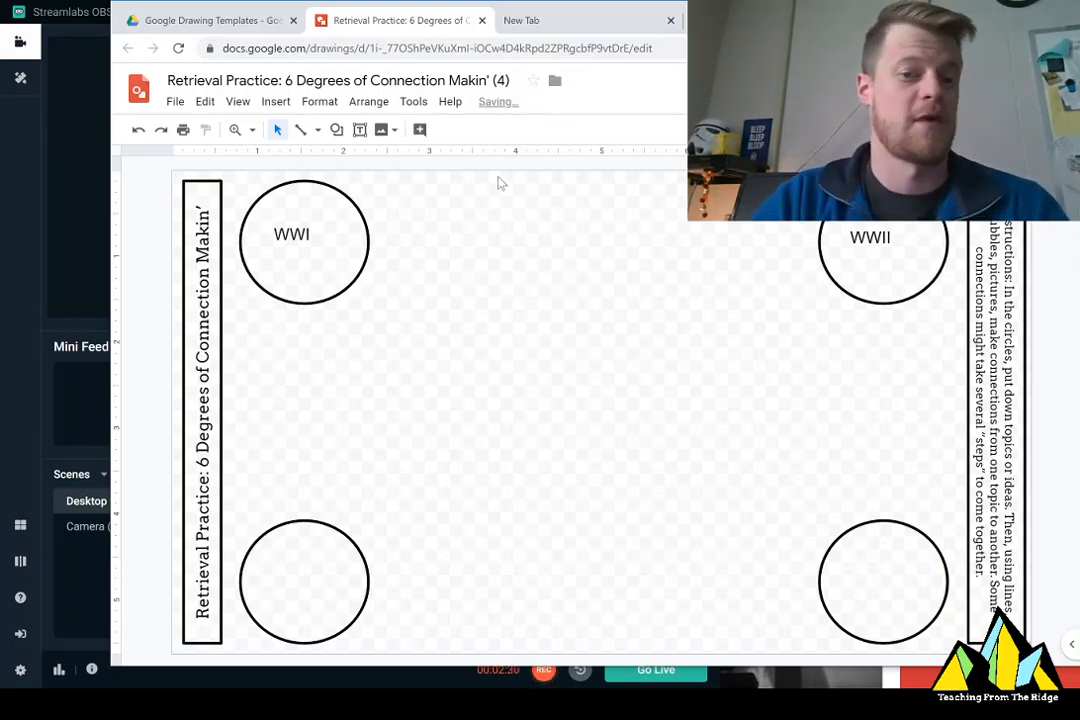
Step: Draw a blue bubble and arrange three copies between the WWI and WWII circles
{"action": "left_click", "coordinate": [337, 129]}
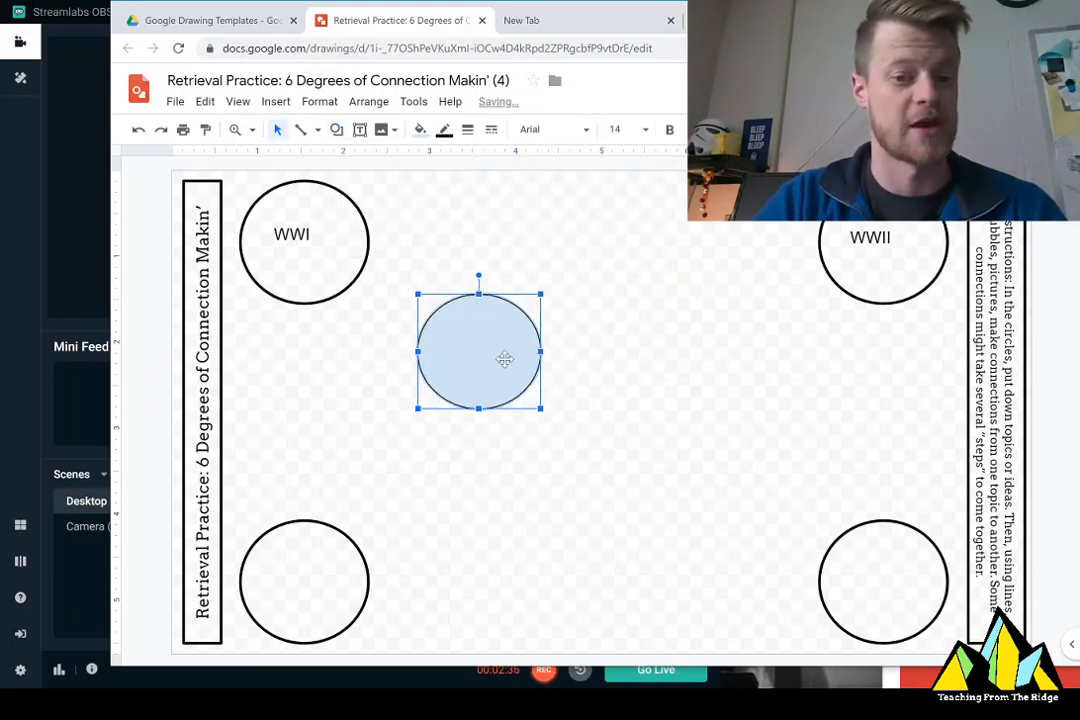
{"action": "left_click_drag", "start_coordinate": [478, 350], "coordinate": [505, 362]}
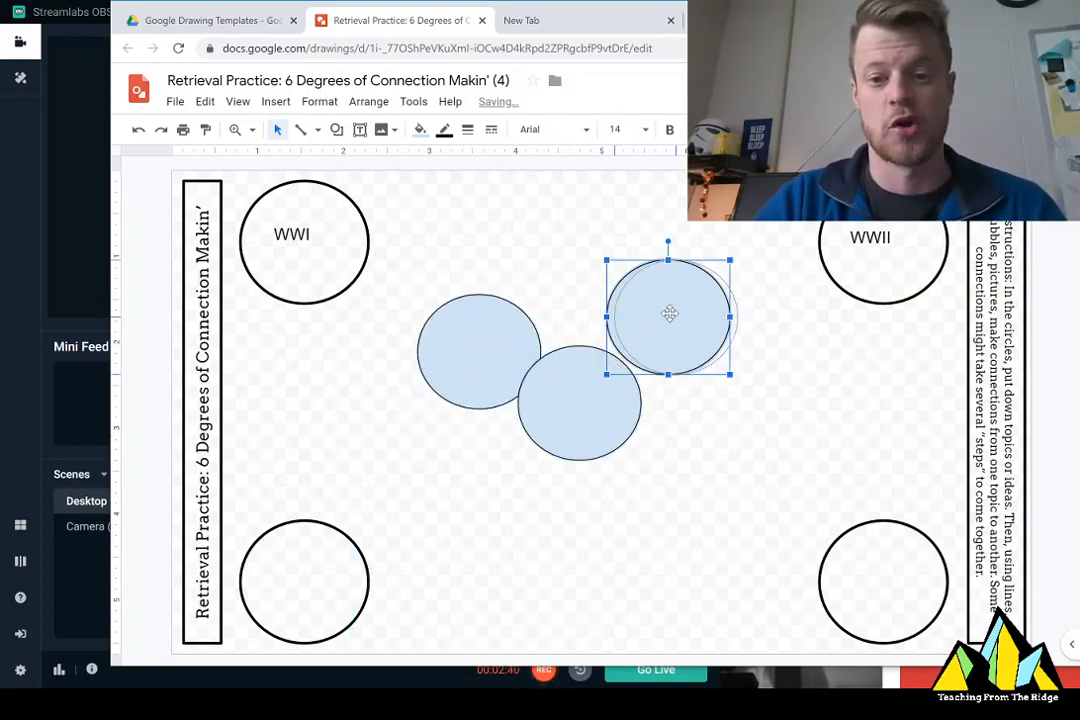
{"action": "left_click_drag", "start_coordinate": [670, 315], "coordinate": [450, 315]}
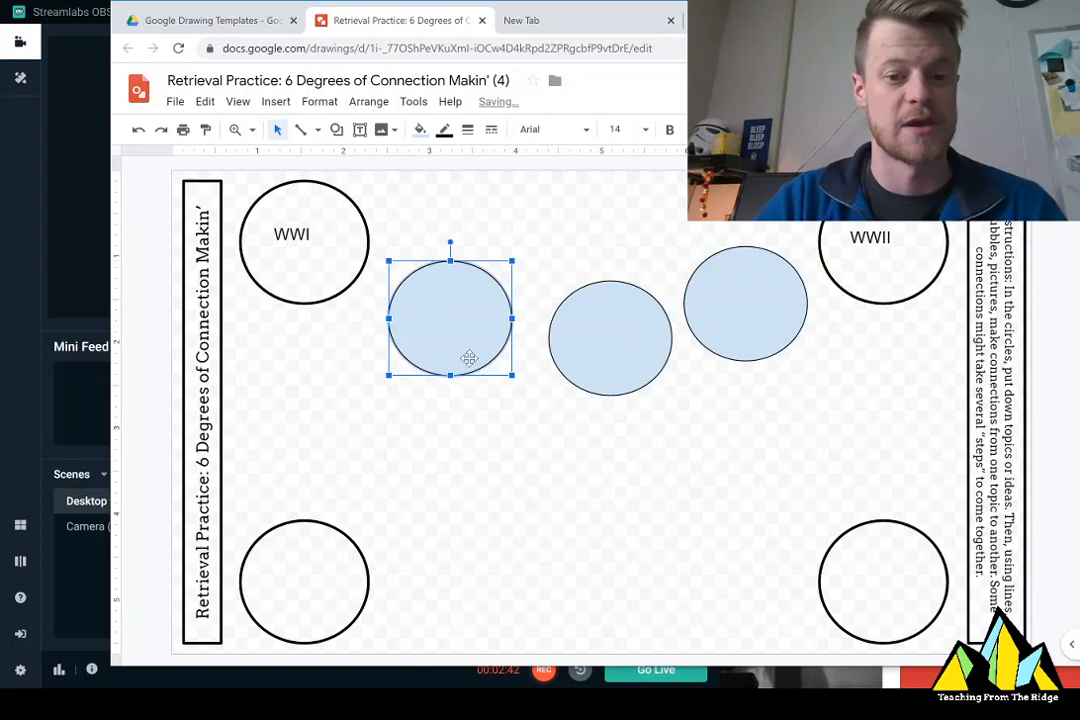
Step: Type 'Submarines' into the first linking bubble
{"action": "type", "text": "Su"}
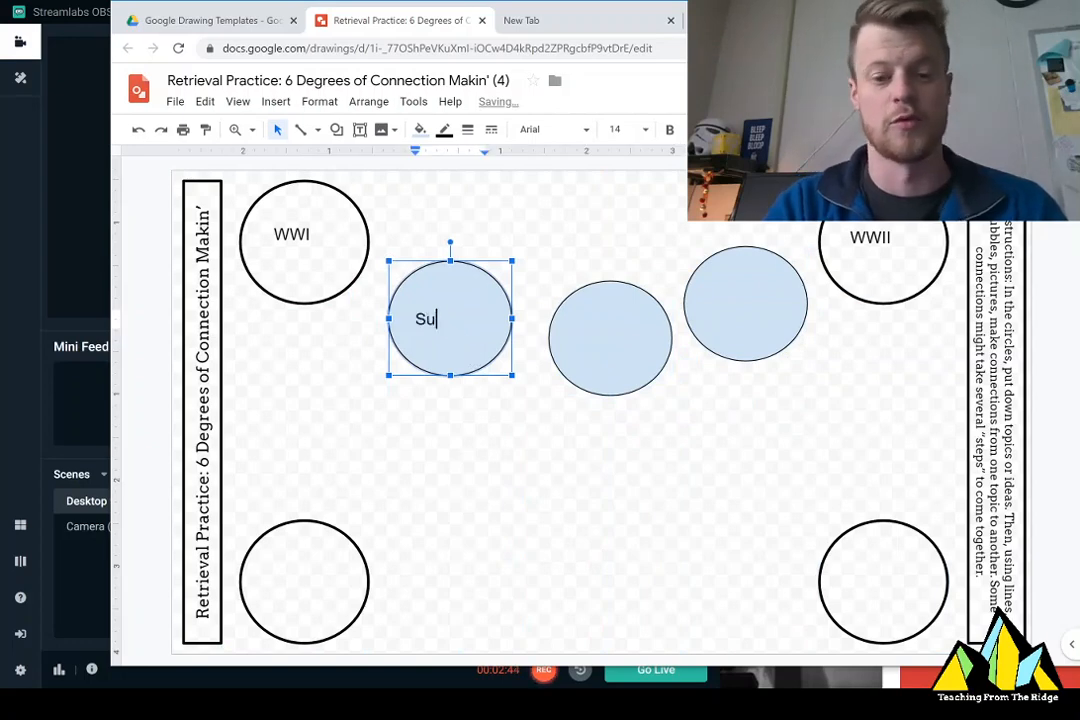
{"action": "type", "text": "br"}
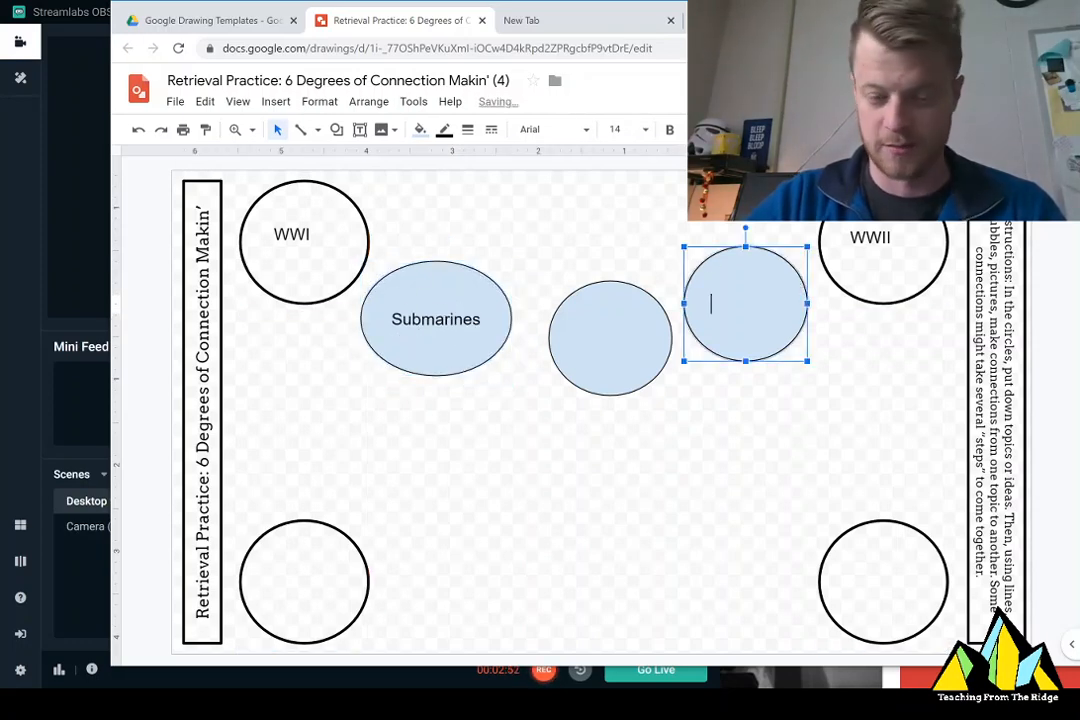
{"action": "type", "text": "U"}
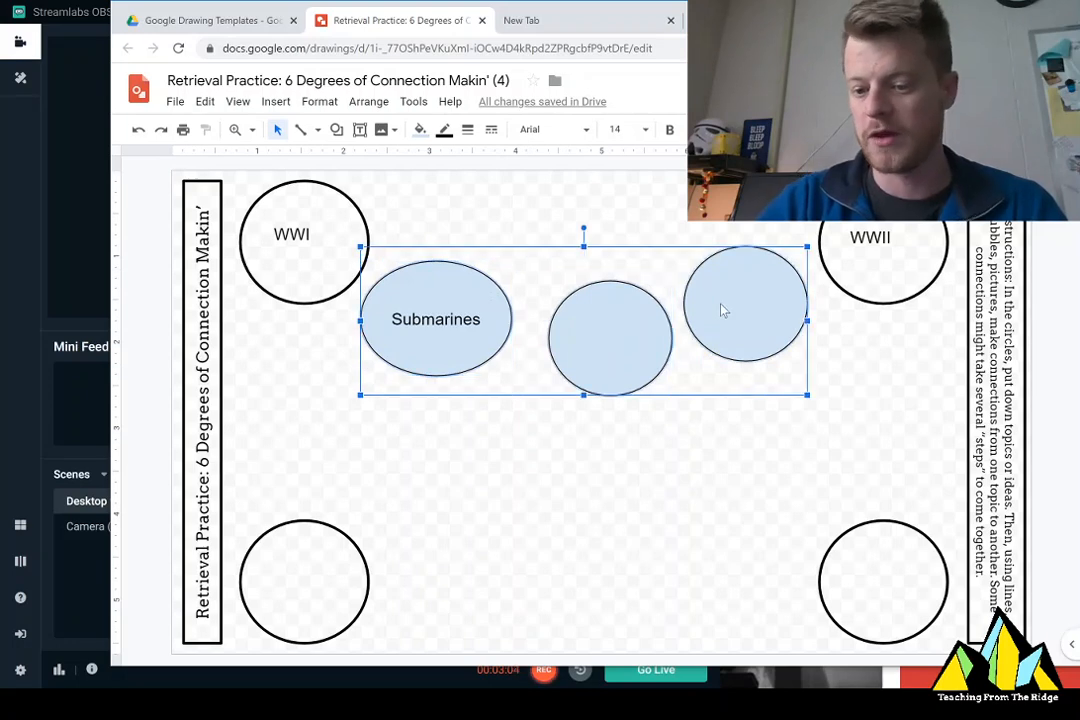
{"action": "type", "text": "U"}
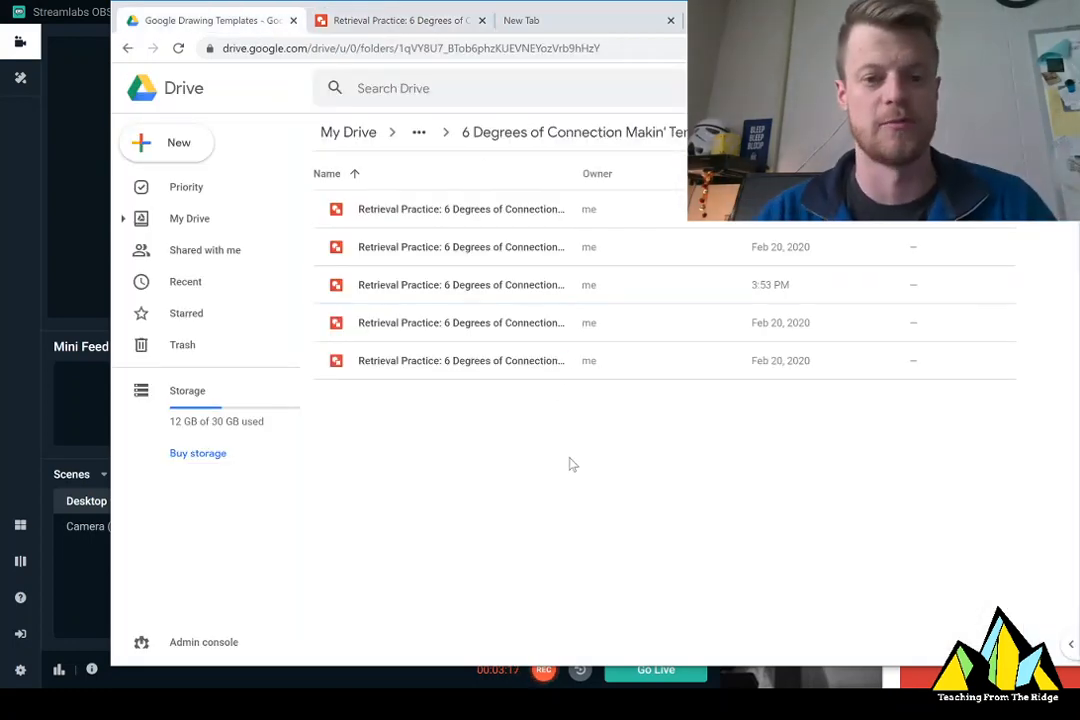
{"action": "mouse_move", "coordinate": [112, 275]}
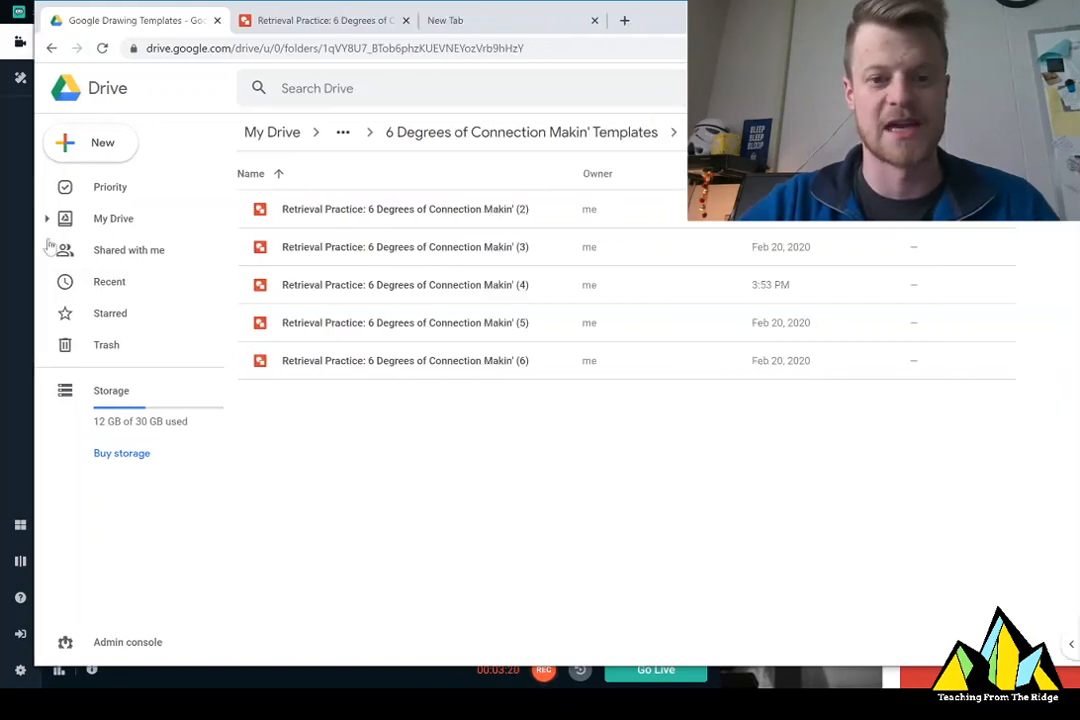
Step: Open a template drawing from the folder and close the four-circle drawing's tab
{"action": "left_click", "coordinate": [404, 209]}
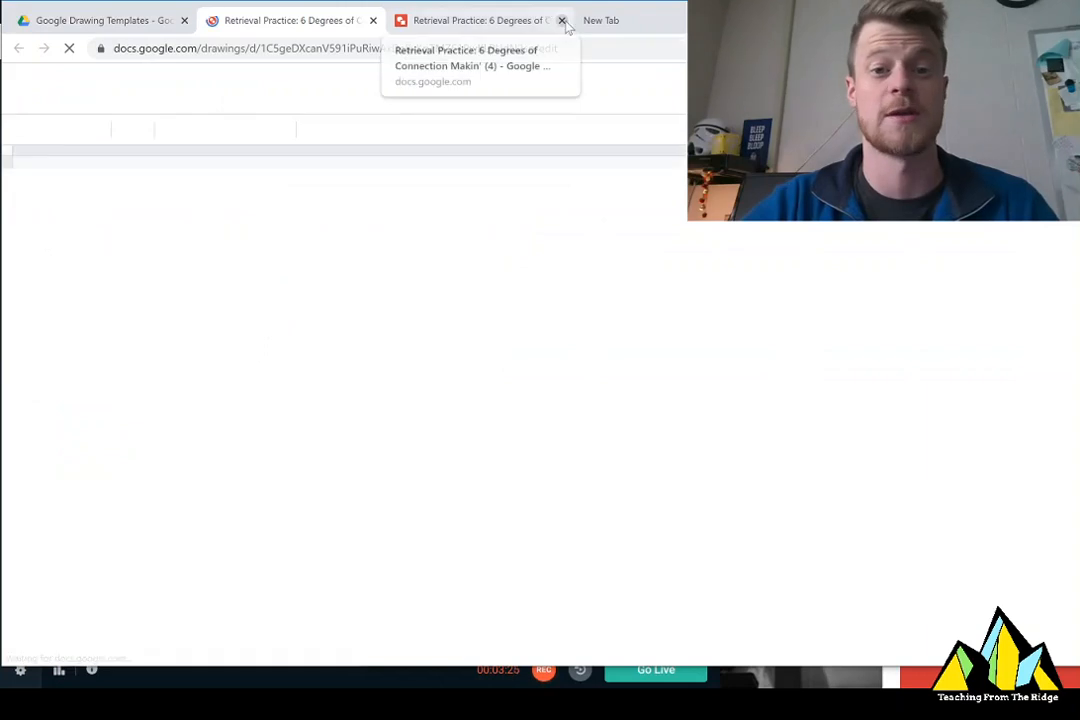
{"action": "left_click", "coordinate": [562, 20]}
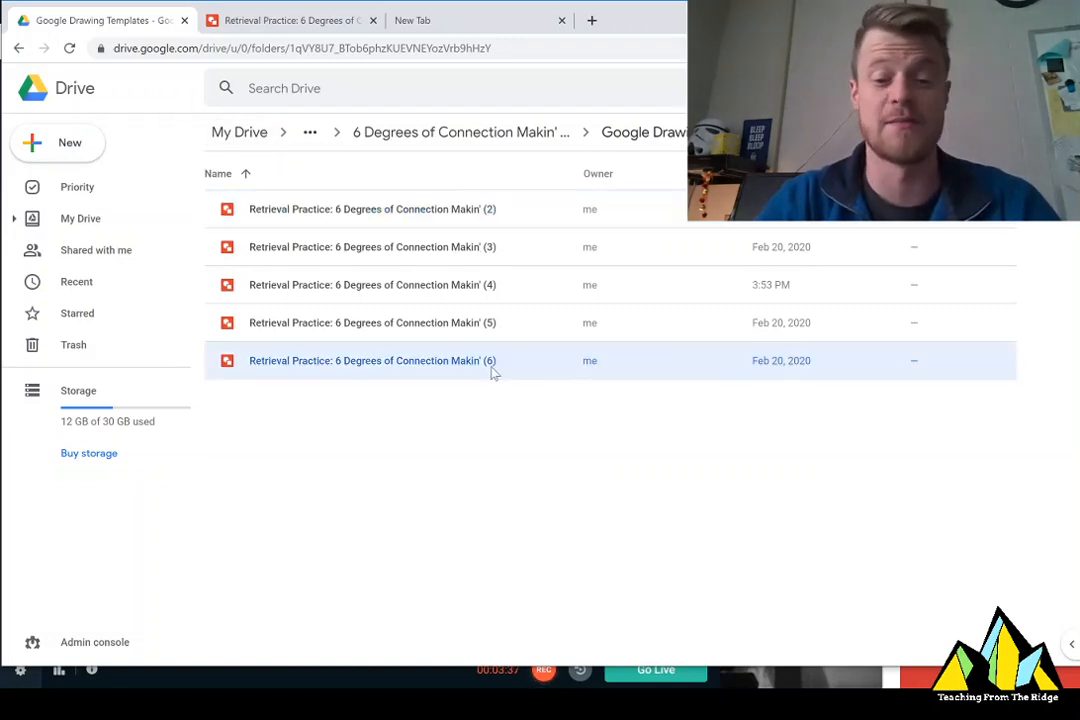
Step: Open 'Retrieval Practice: 6 Degrees of Connection Makin' (6)' from the Drive list
{"action": "double_click", "coordinate": [372, 360]}
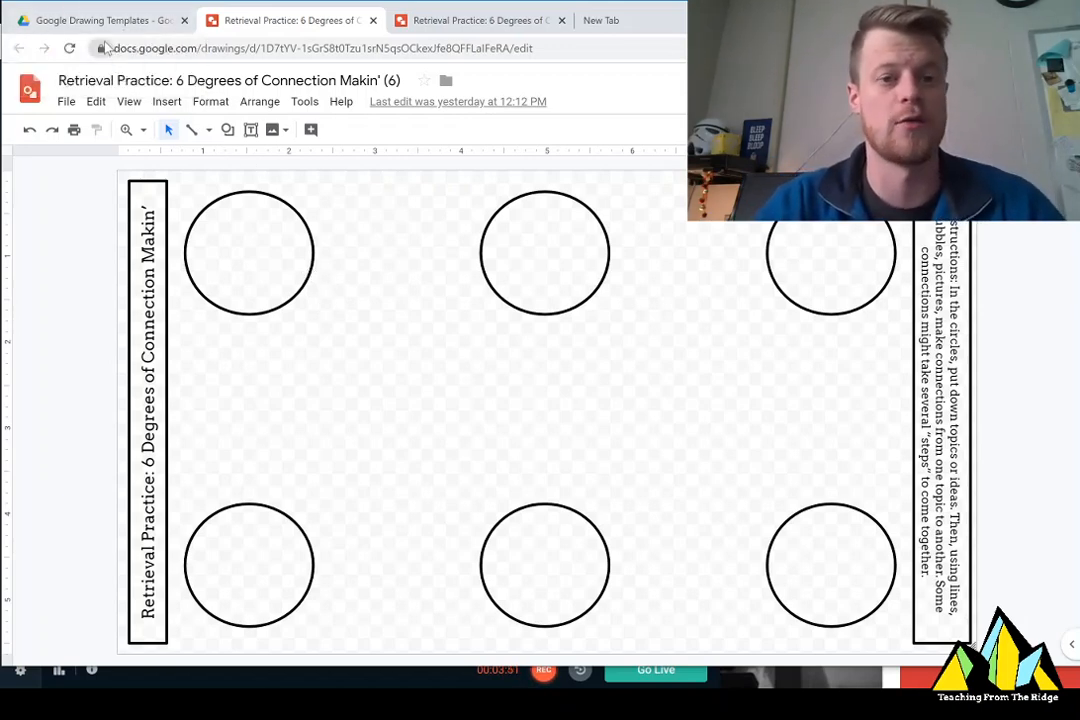
{"action": "mouse_move", "coordinate": [103, 48]}
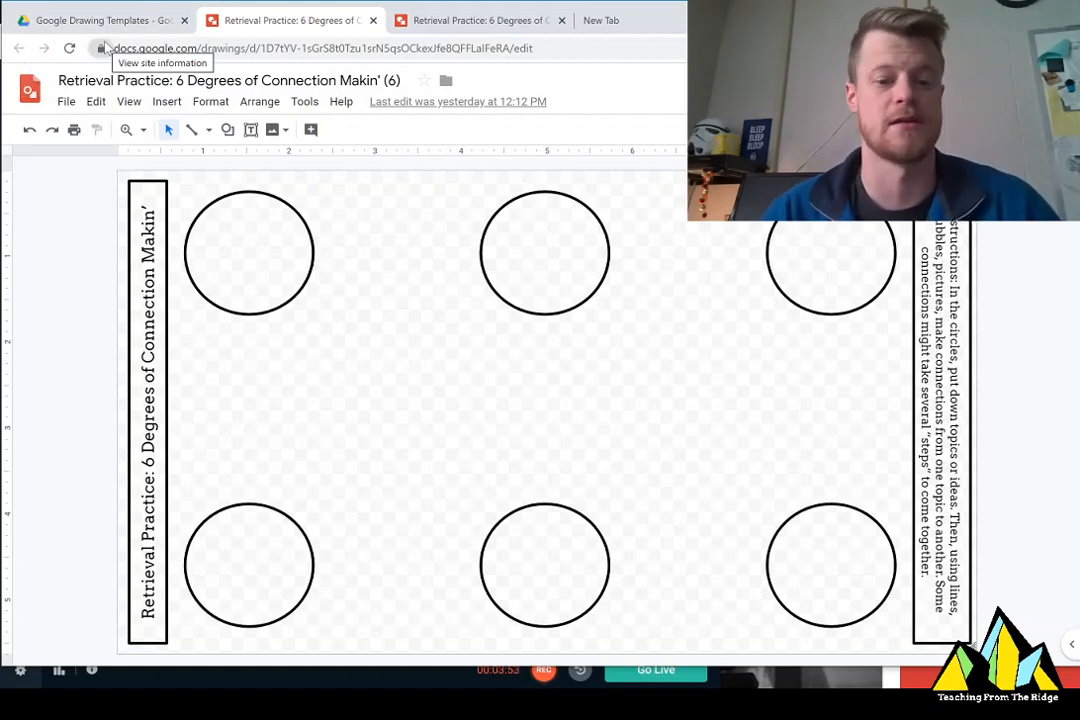